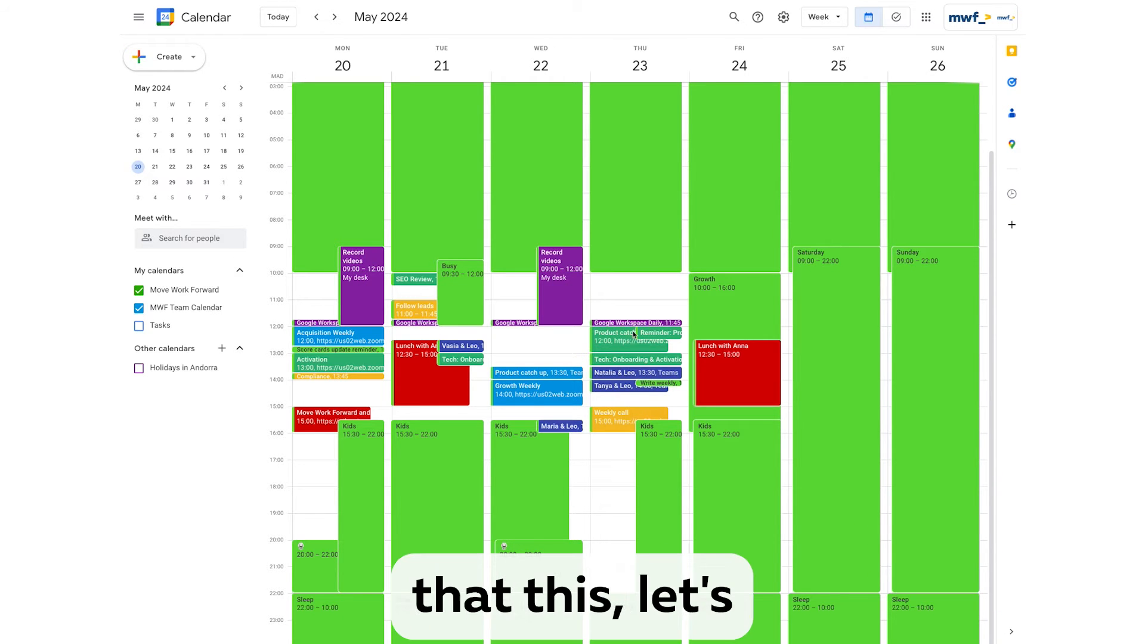
# - Open the Thursday Product catch up event to get its prefilled Jira work-log form
pyautogui.click(635, 332)
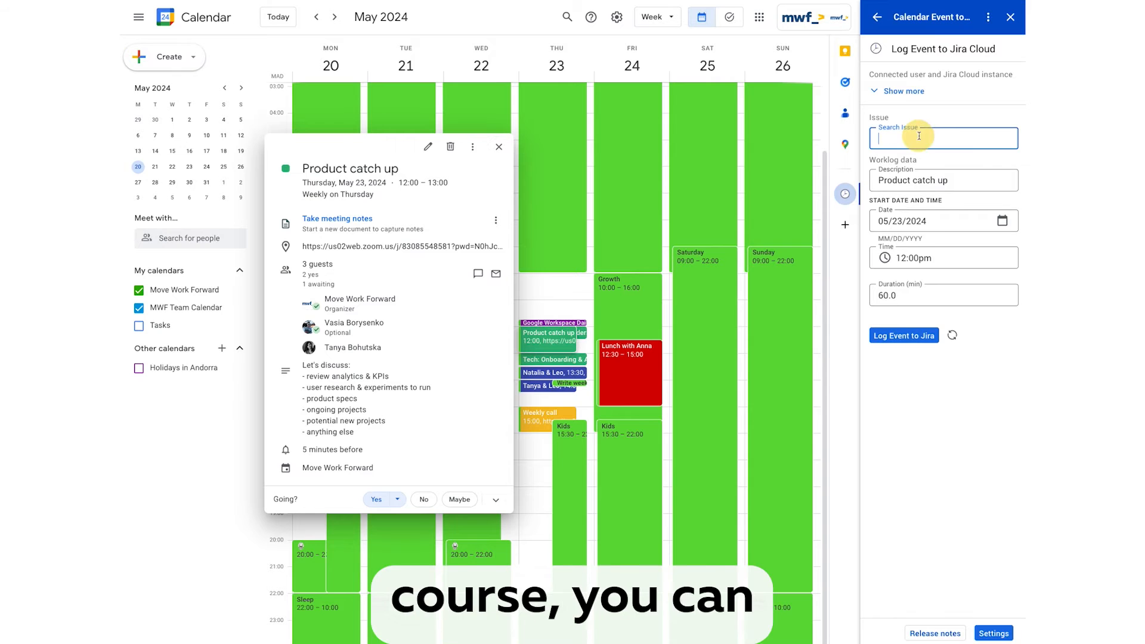
# - Log the Product catch up meeting as 60 minutes against issue DEV-6294
pyautogui.write('DEV-6294 - Google Chat for Conf')
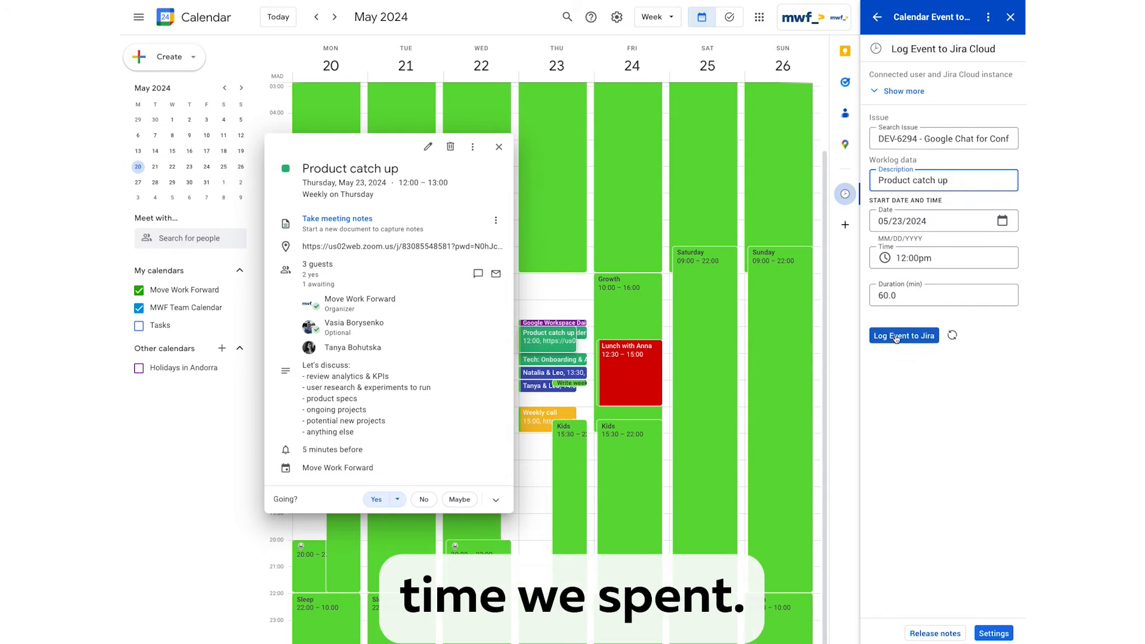
pyautogui.click(904, 335)
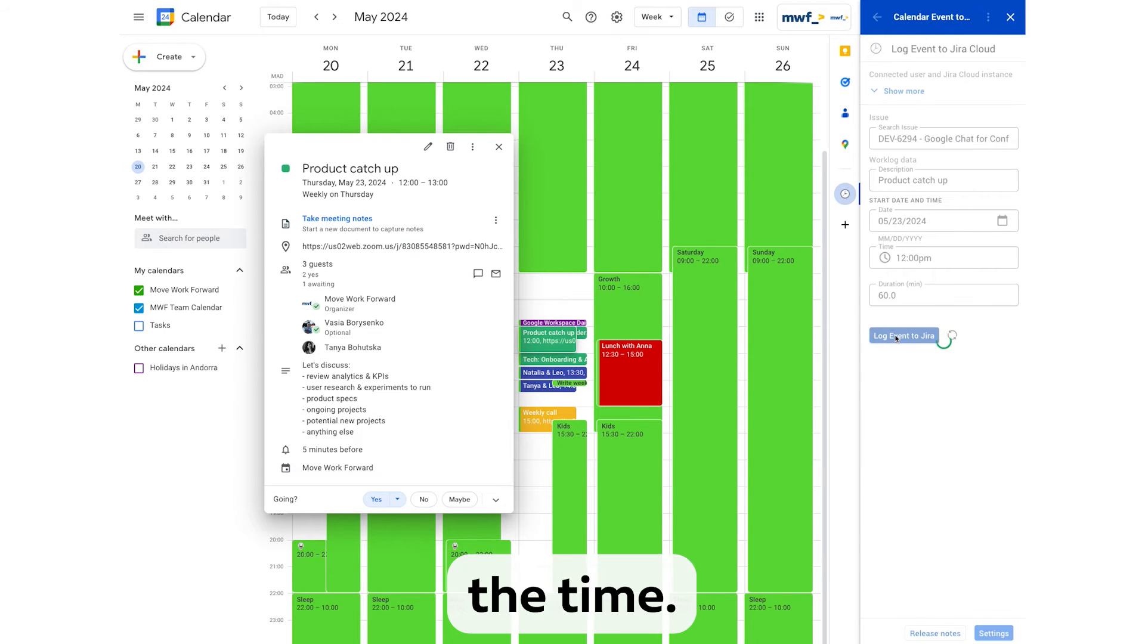
pyautogui.click(903, 335)
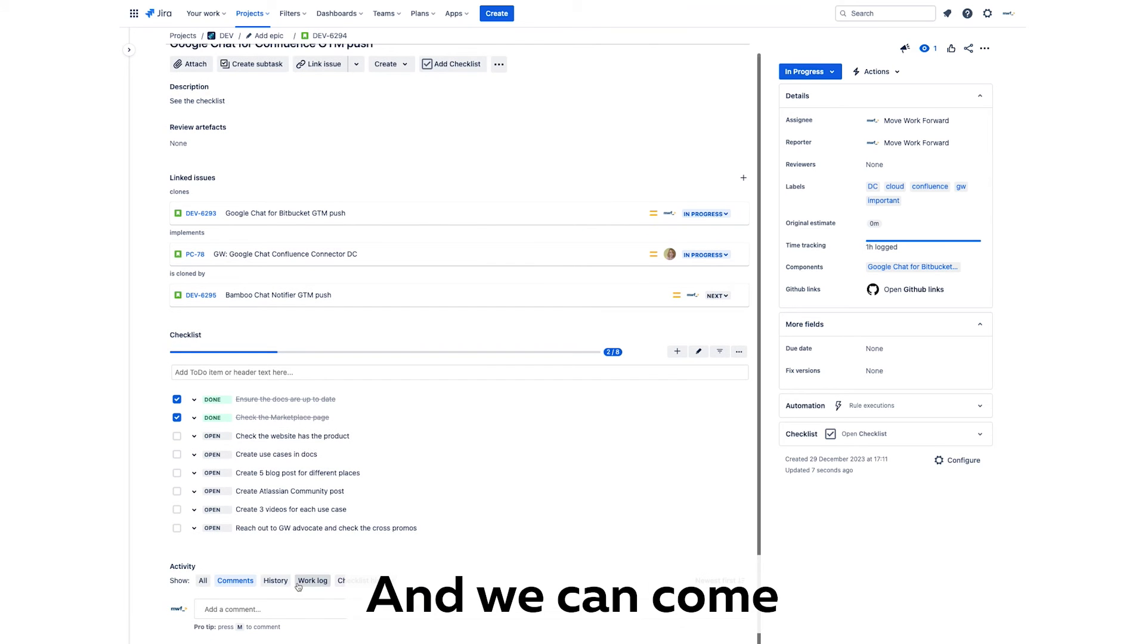
# - Scroll DEV-6294 down to the Work log activity showing the 1h Product catch up entry
pyautogui.scroll(-3)
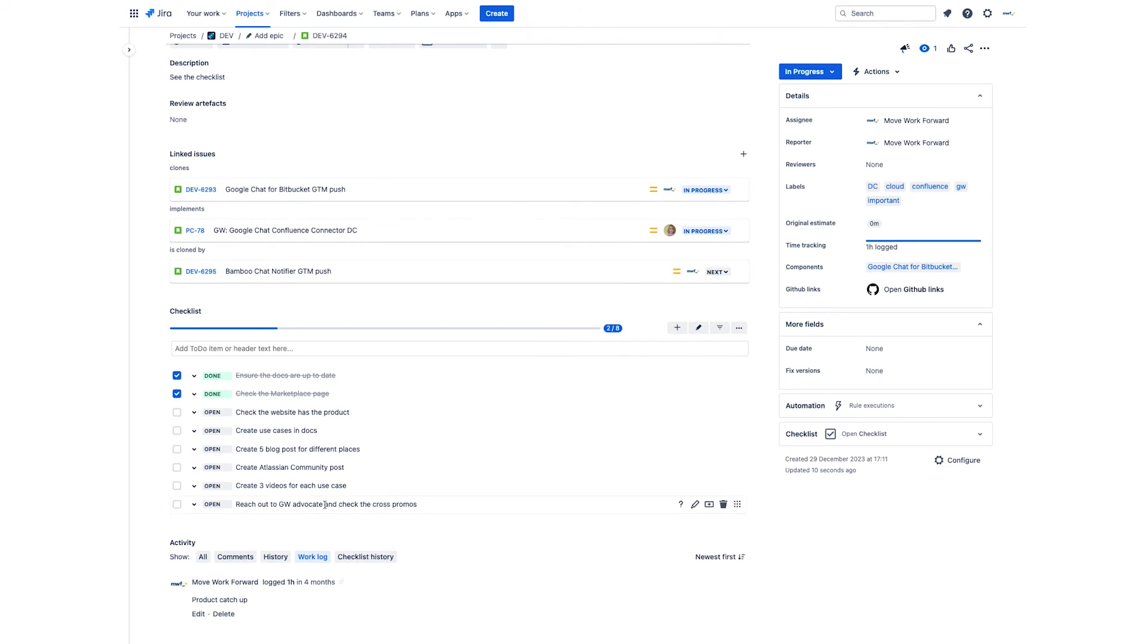